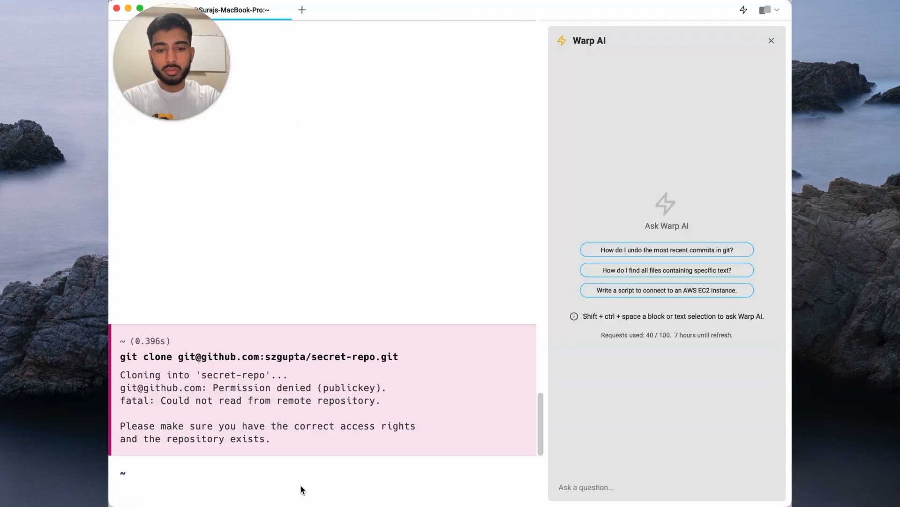
# Run 'man git-blame' in the terminal below the failed git clone.
pyautogui.write('man git-blame')
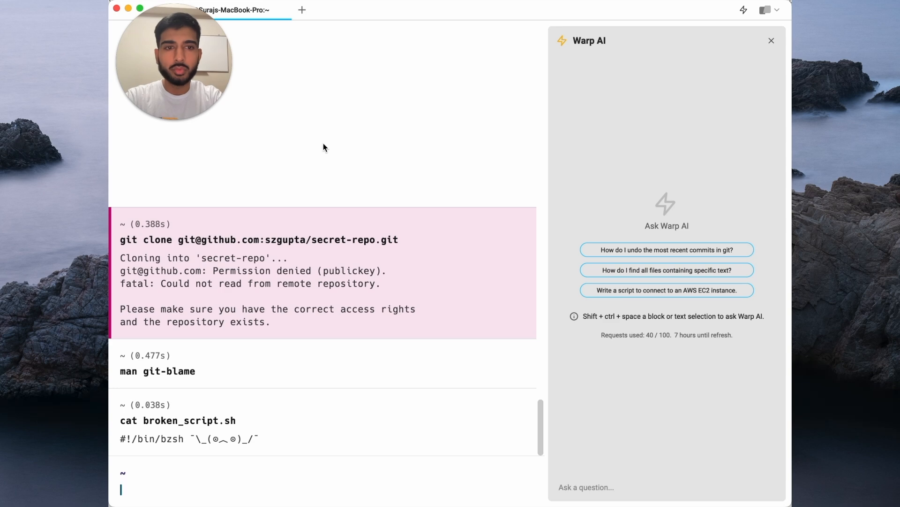
pyautogui.moveTo(258, 488)
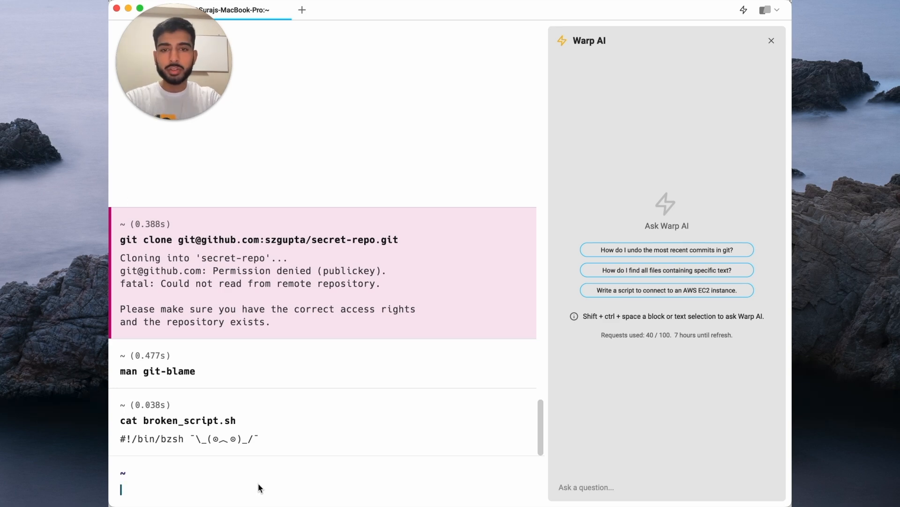
pyautogui.moveTo(333, 245)
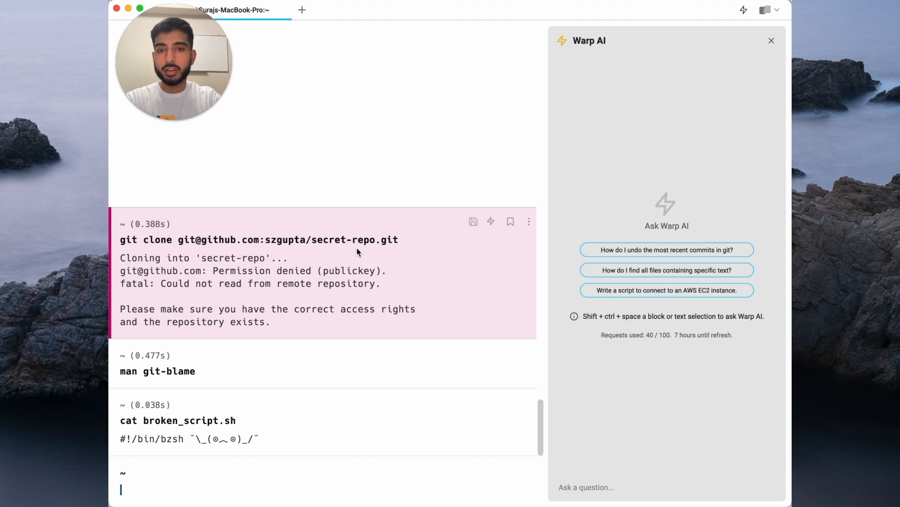
pyautogui.moveTo(334, 251)
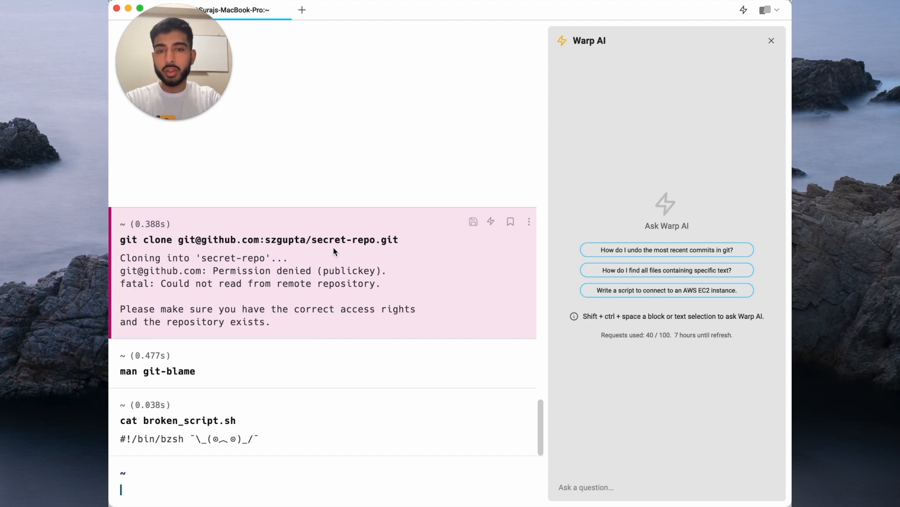
# Bring up the block actions menu for the failed git clone output.
pyautogui.rightClick(333, 251)
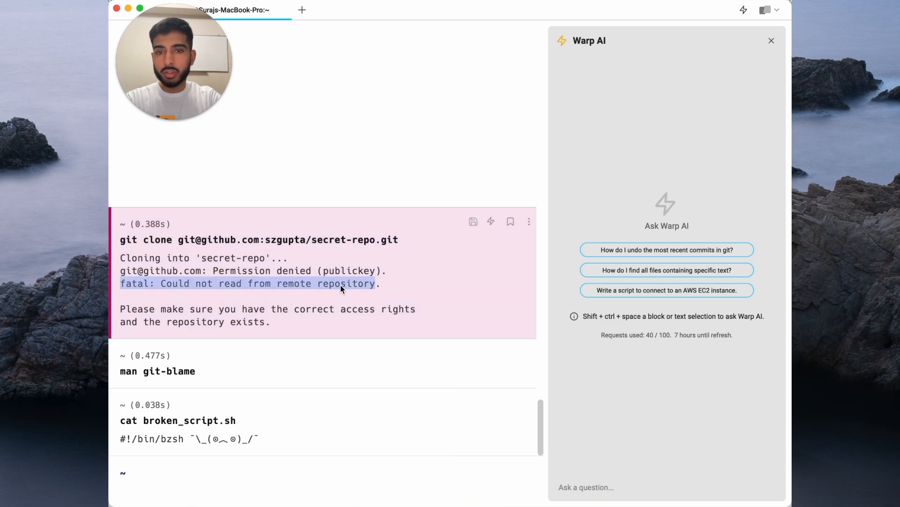
pyautogui.rightClick(341, 289)
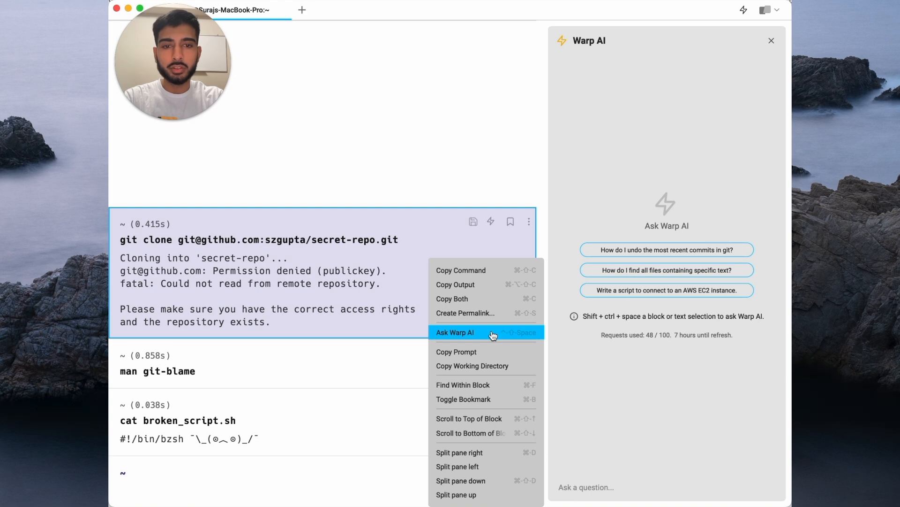
# Ask Warp AI to explain the git clone permission-denied error and how to fix it.
pyautogui.click(455, 332)
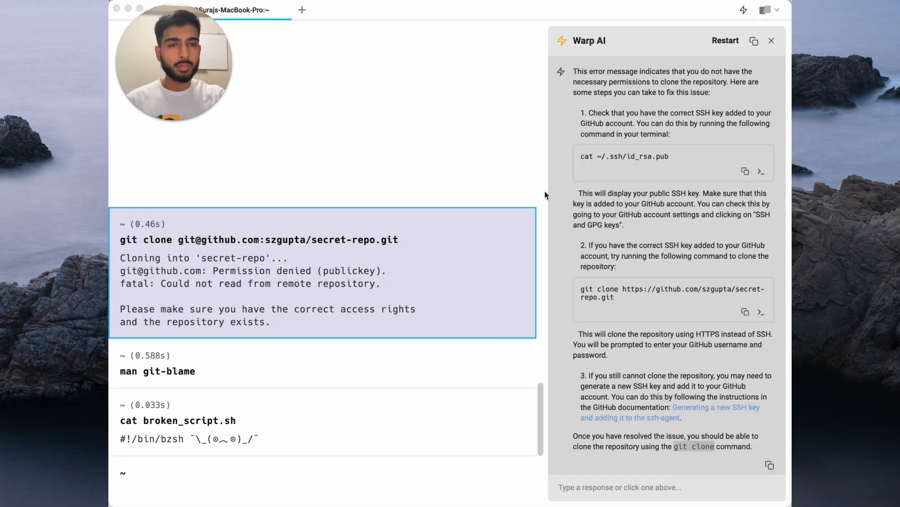
pyautogui.moveTo(694, 101)
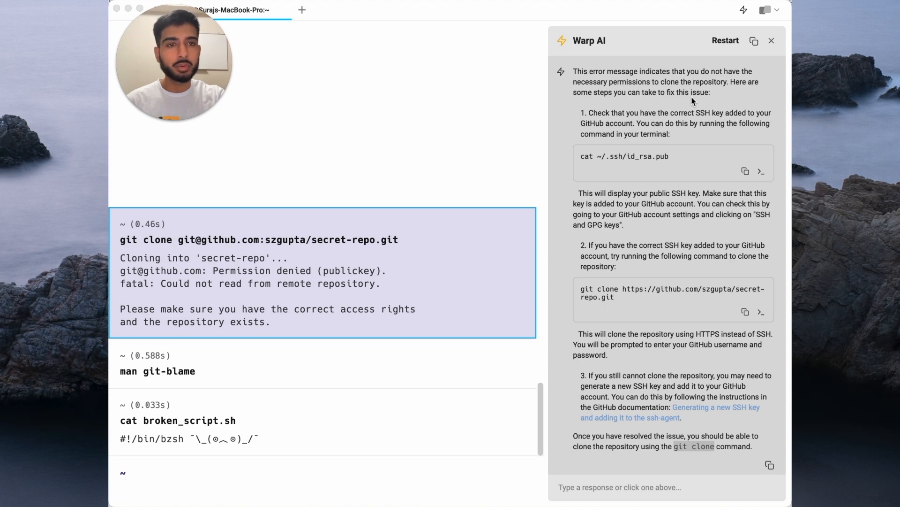
pyautogui.moveTo(608, 186)
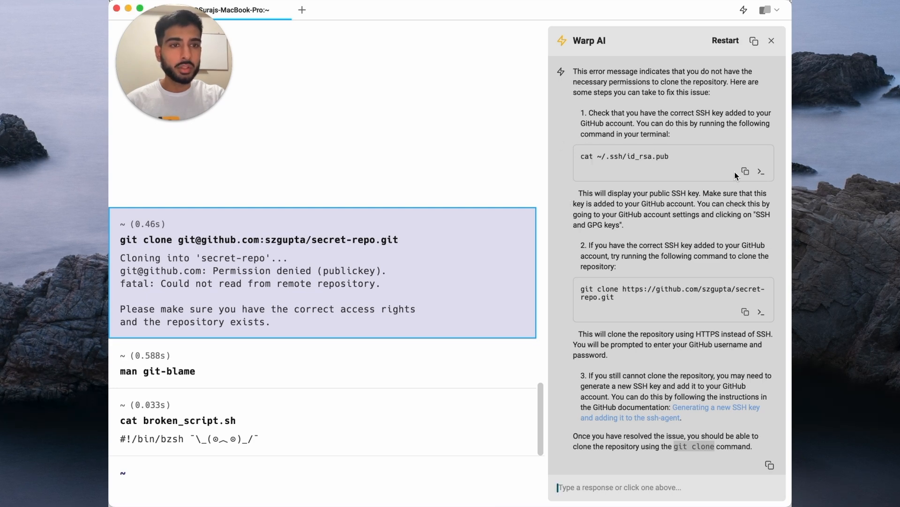
# Run 'cat ~/.ssh/id_rsa.pub', which reports no such file.
pyautogui.write('cat ~/.ssh/id_rsa.pub')
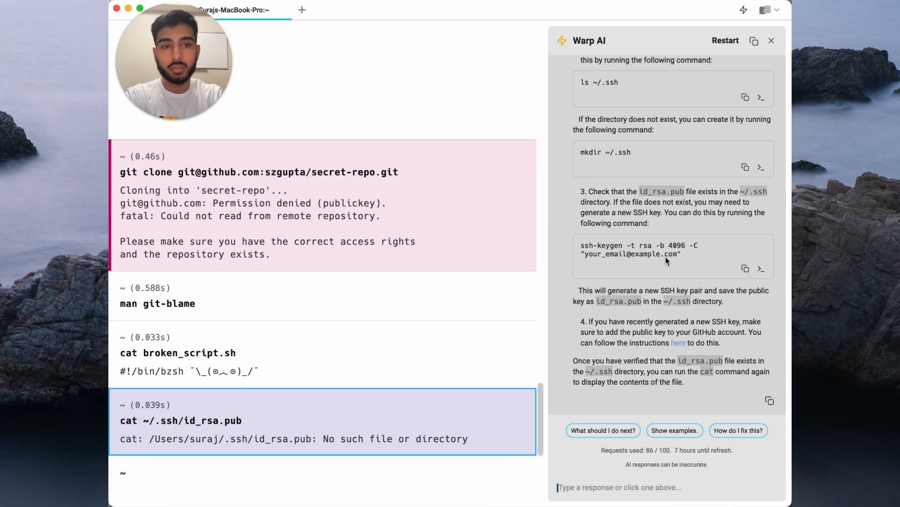
pyautogui.moveTo(657, 263)
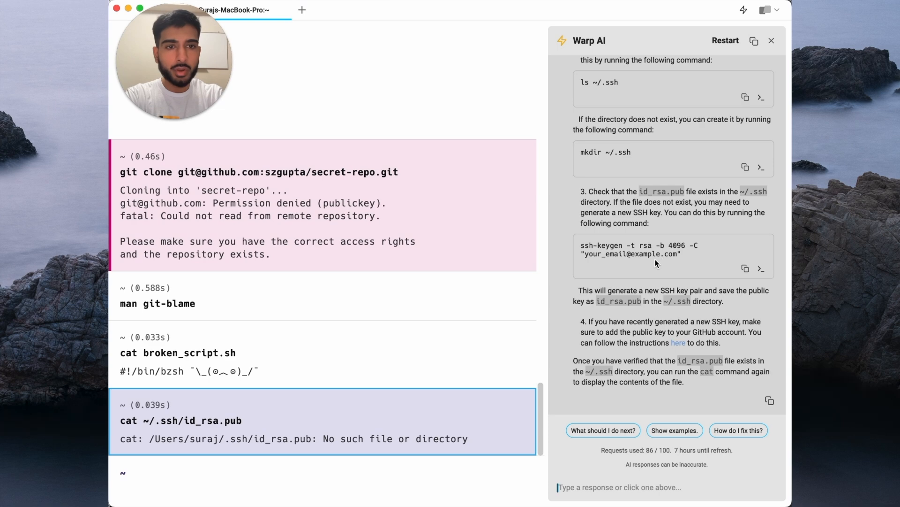
pyautogui.moveTo(636, 265)
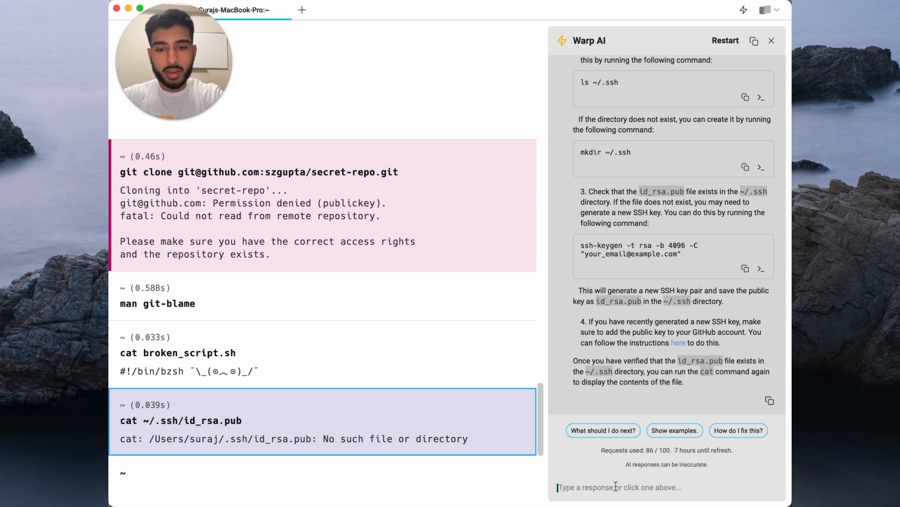
# Ask Warp AI 'can i use ecc instead?', get an ECDSA command, then restart the chat.
pyautogui.write('can i use ecc')
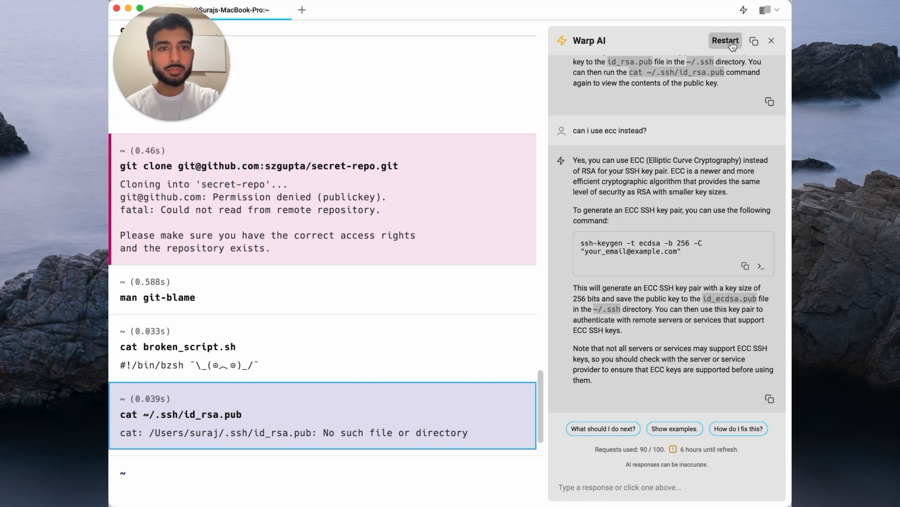
pyautogui.click(725, 41)
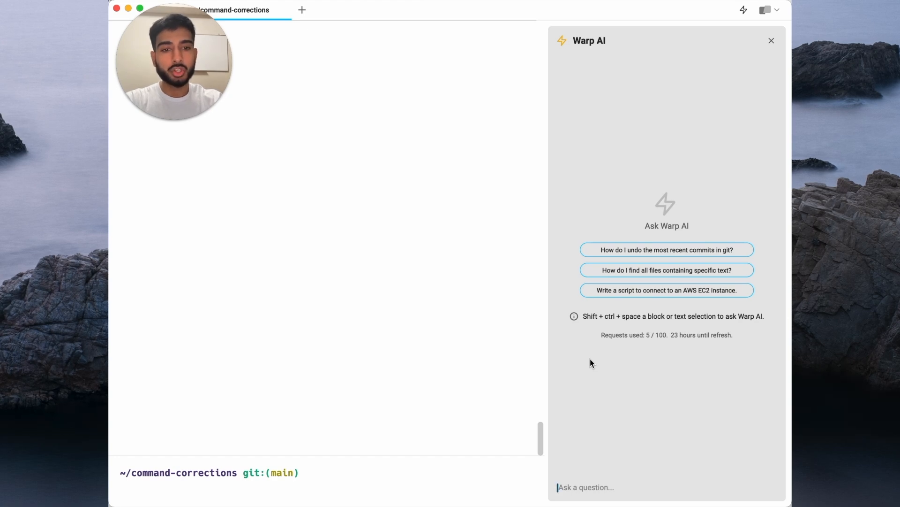
# Ask Warp AI for git history of 'src/lib.rs' lines 77 to 100, then clear the chat.
pyautogui.write("how do I find the git history for a file 'src/lib.rs' for lines 77 to 100")
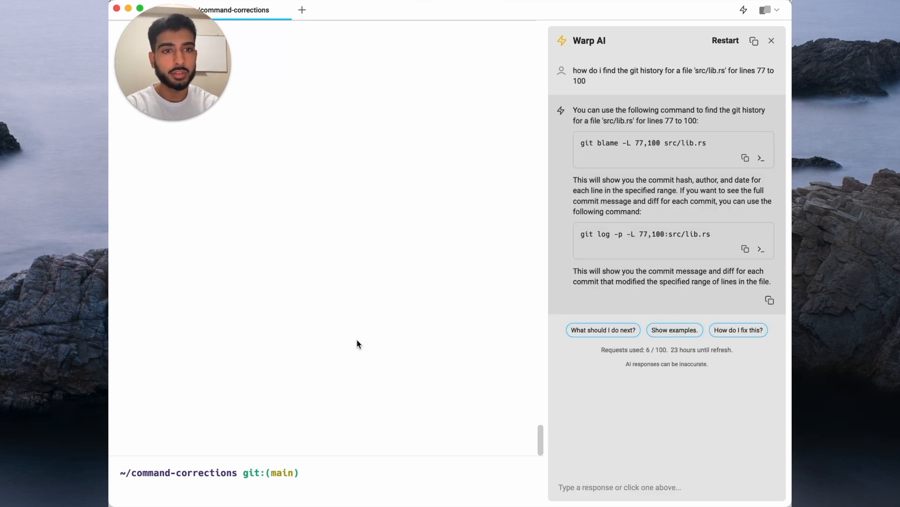
pyautogui.moveTo(729, 219)
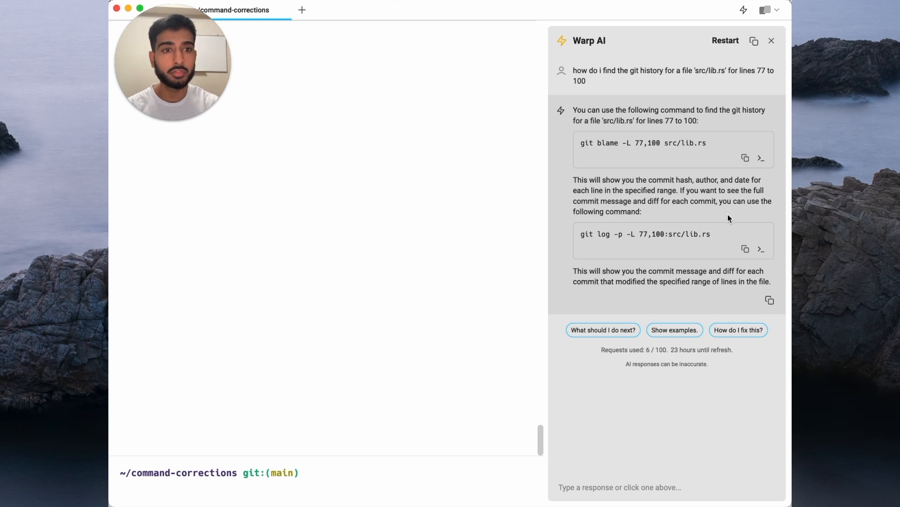
pyautogui.click(761, 158)
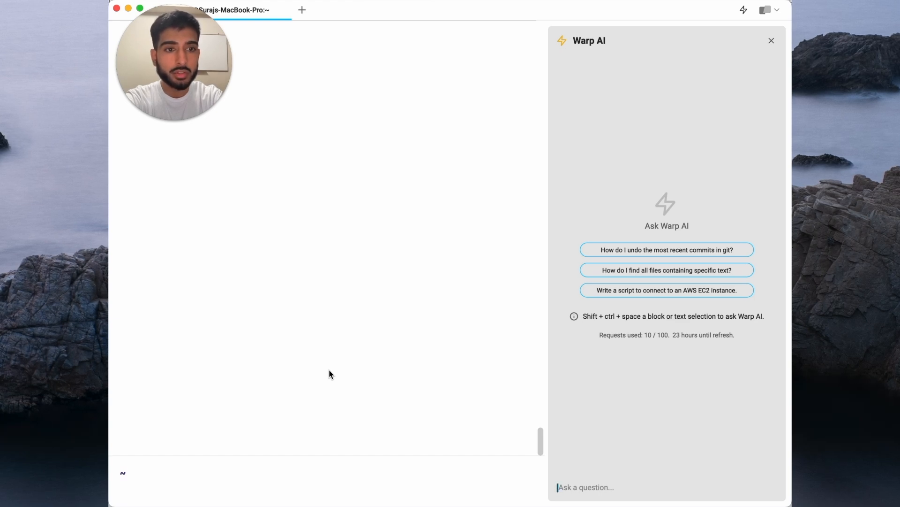
# Ask Warp AI how to connect to a GCP Cloud SQL instance and select rows from a table.
pyautogui.write('how do i connect to a gcp cloud sql instance and select some rows from a table')
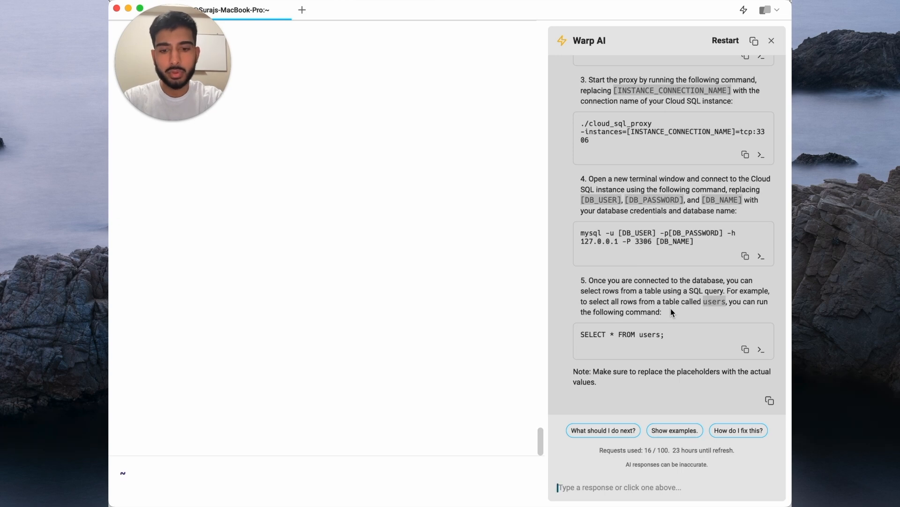
pyautogui.write('can yo')
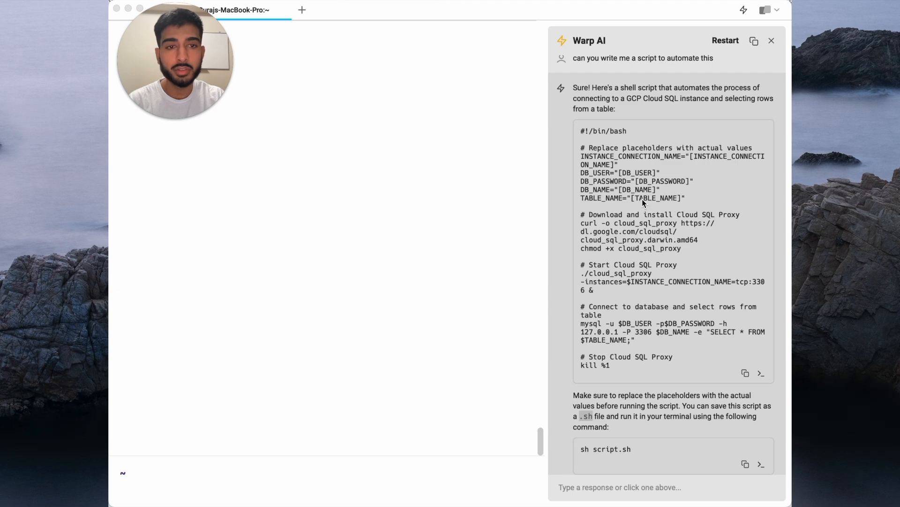
pyautogui.moveTo(621, 233)
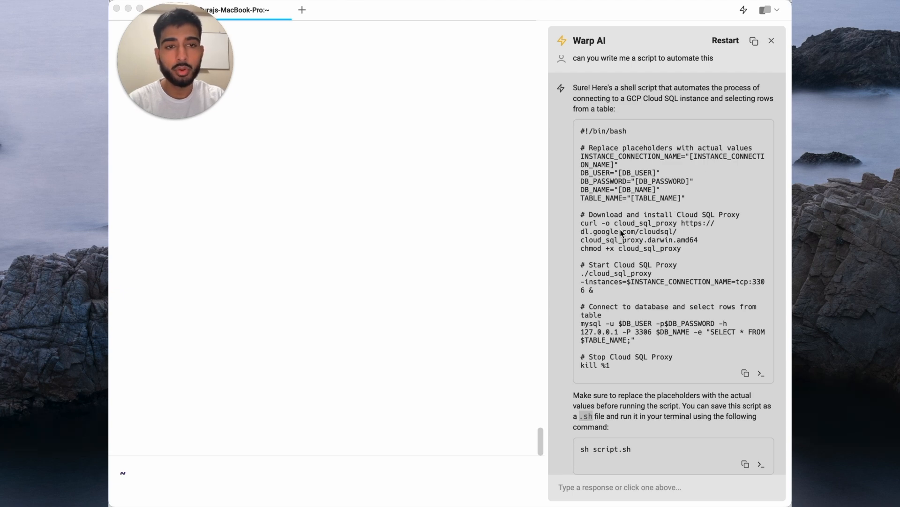
pyautogui.moveTo(654, 208)
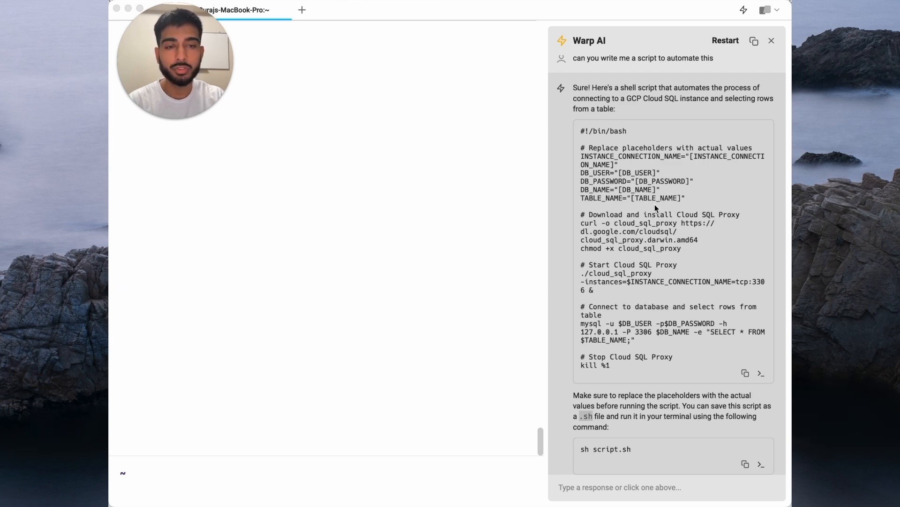
# Restart the Warp AI conversation after reviewing the generated Cloud SQL script.
pyautogui.click(725, 40)
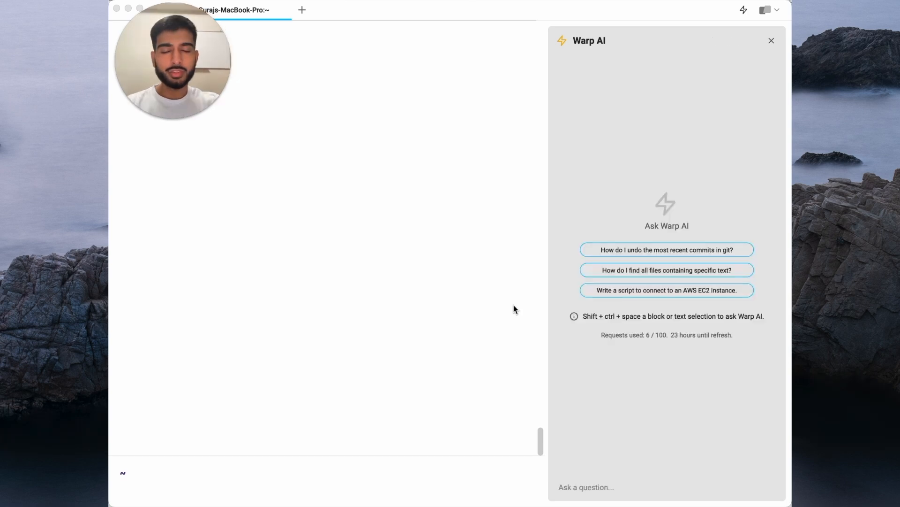